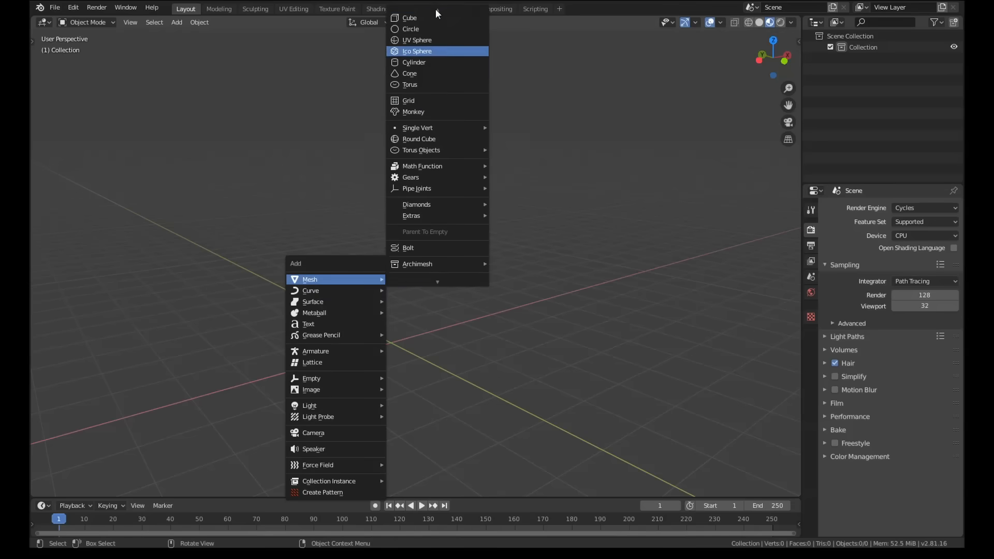
Step: Add a cube, subdivide it into a face grid and extrude one side face into an arm
{"action": "left_click", "coordinate": [410, 17]}
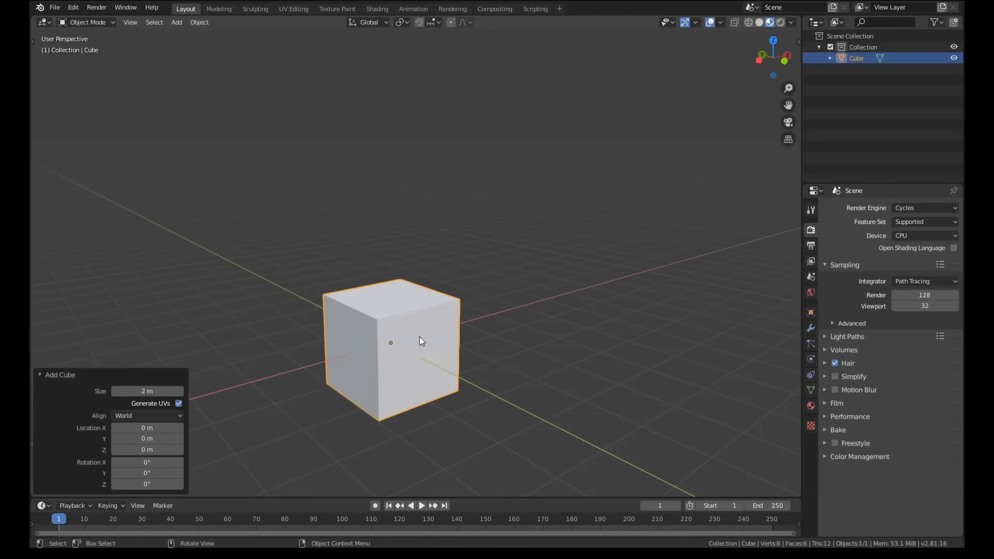
{"action": "key", "text": "Tab"}
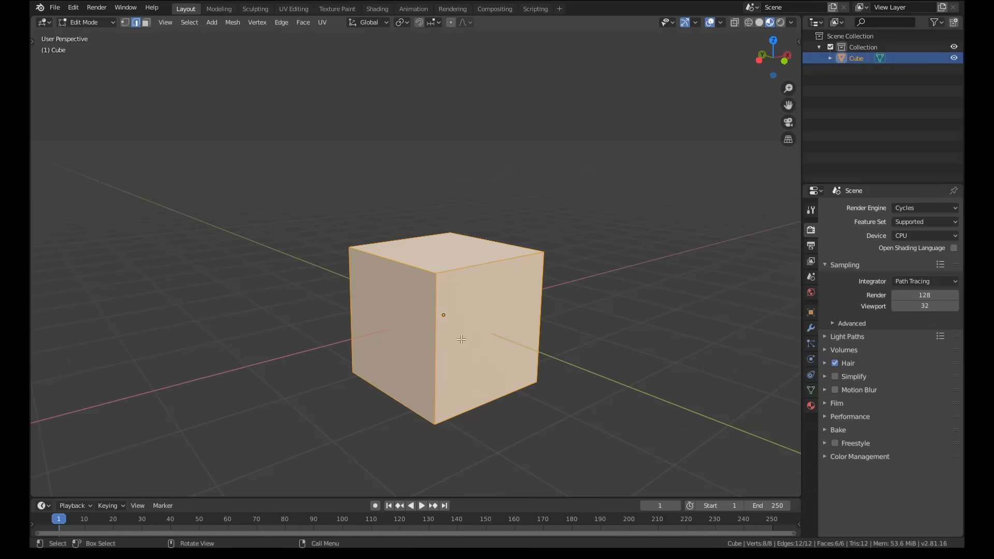
{"action": "left_click", "coordinate": [442, 353]}
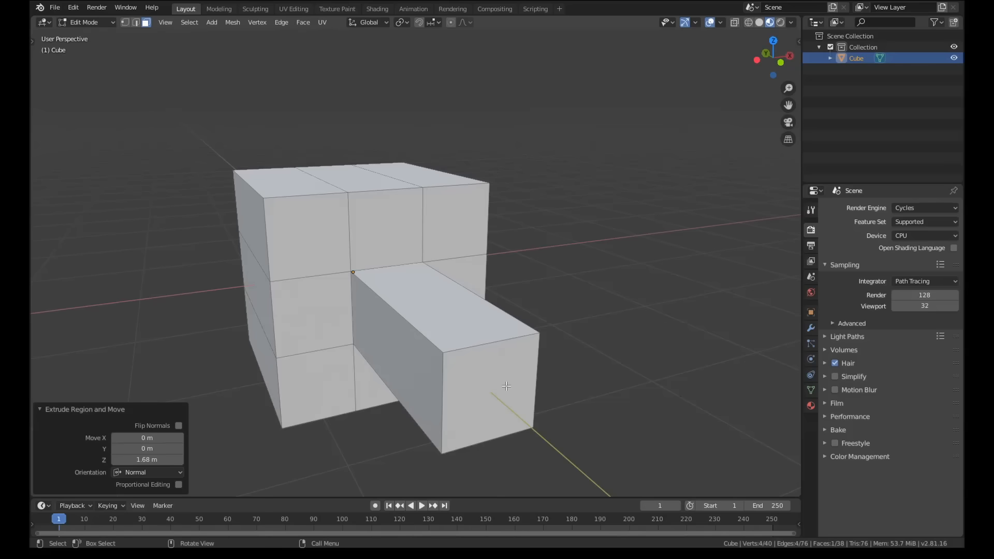
{"action": "mouse_move", "coordinate": [523, 417]}
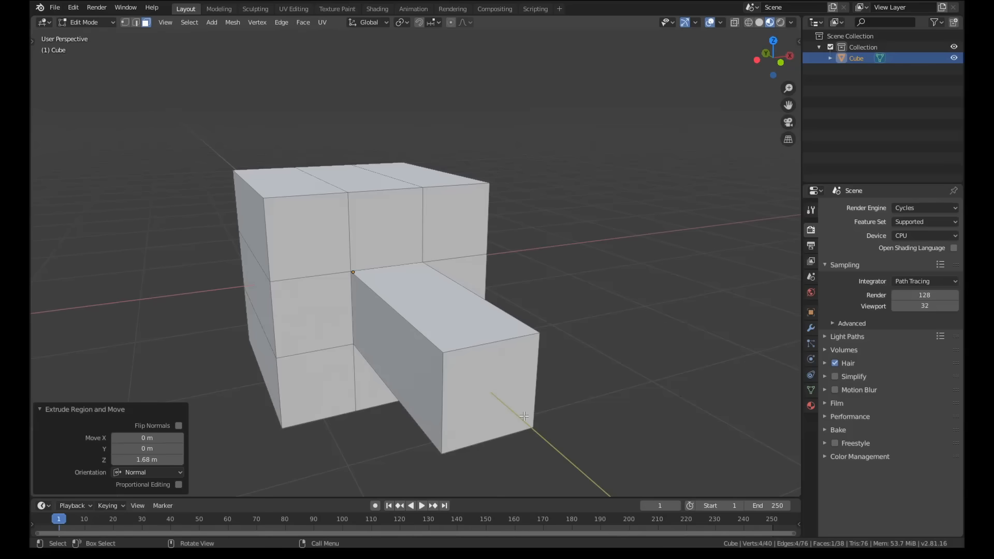
{"action": "mouse_move", "coordinate": [500, 415]}
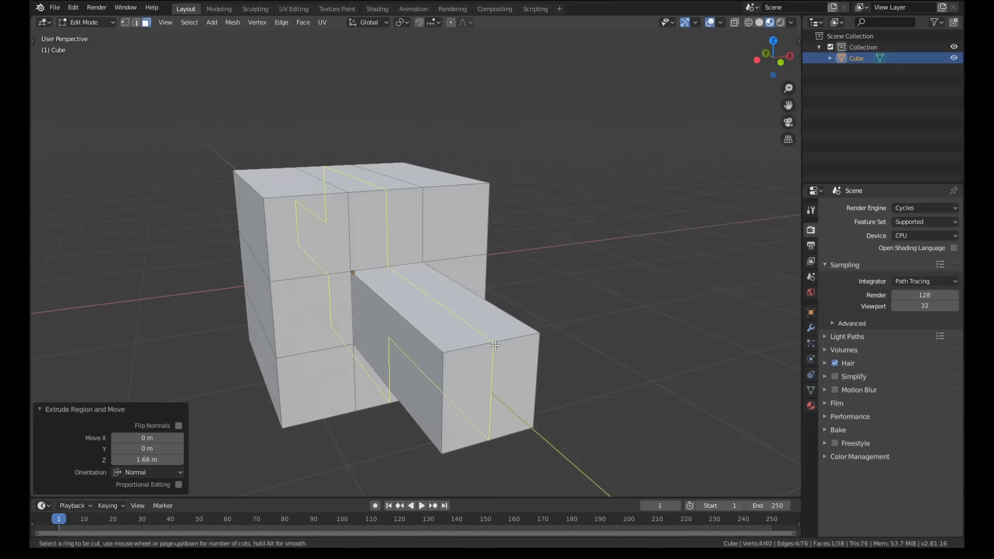
Step: Extrude a second arm and add several closely spaced loop cuts to ridge the arm ends
{"action": "scroll", "scroll_direction": "up", "scroll_amount": 3}
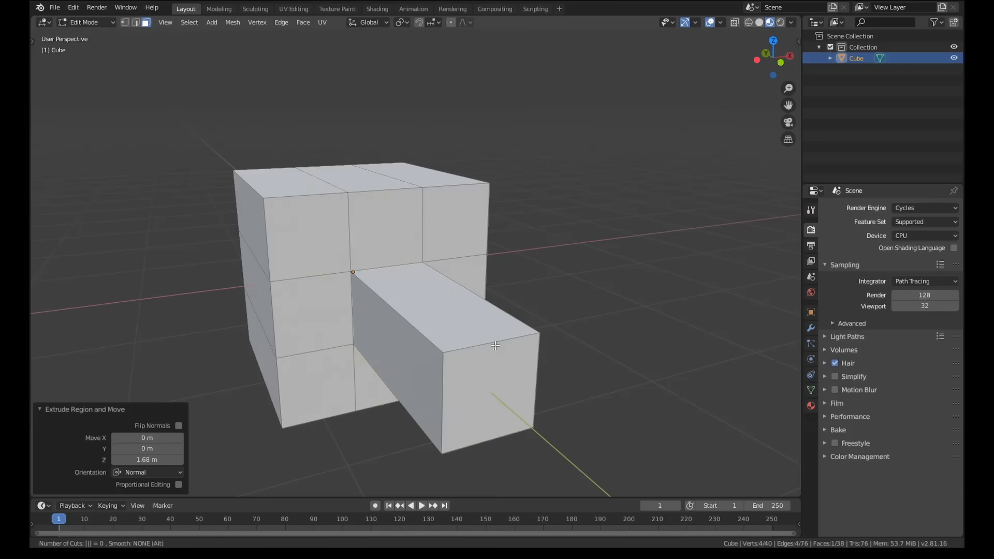
{"action": "key", "text": "ctrl+r"}
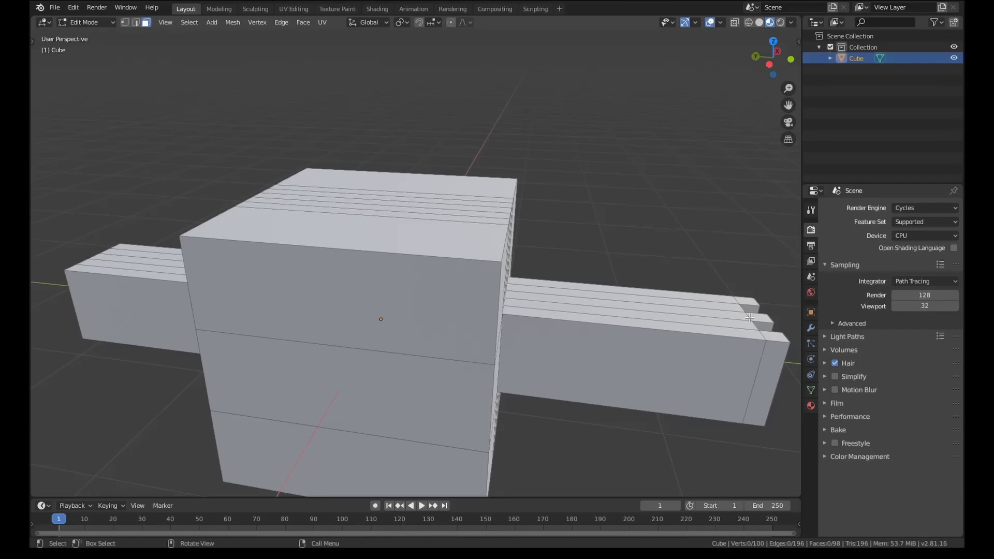
{"action": "mouse_move", "coordinate": [522, 325]}
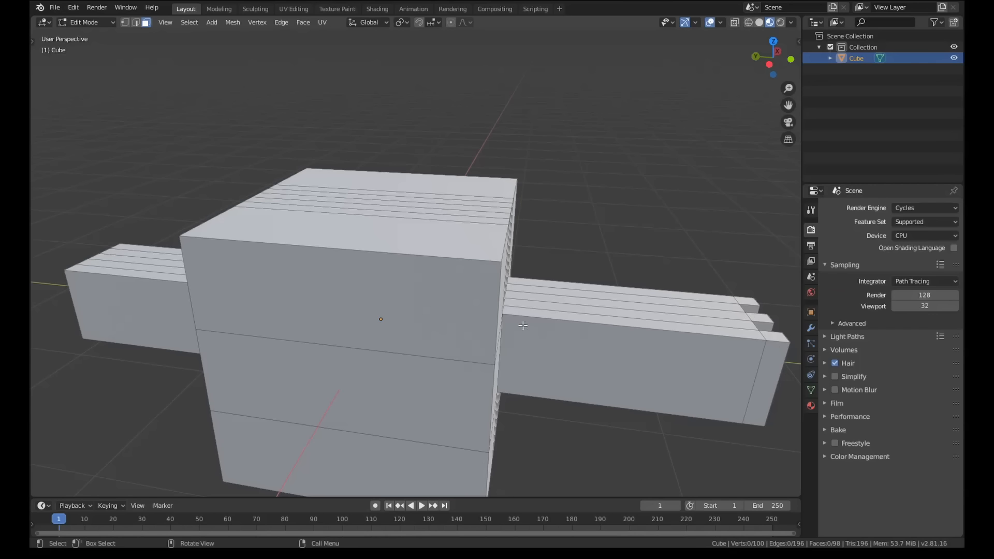
{"action": "mouse_move", "coordinate": [657, 360]}
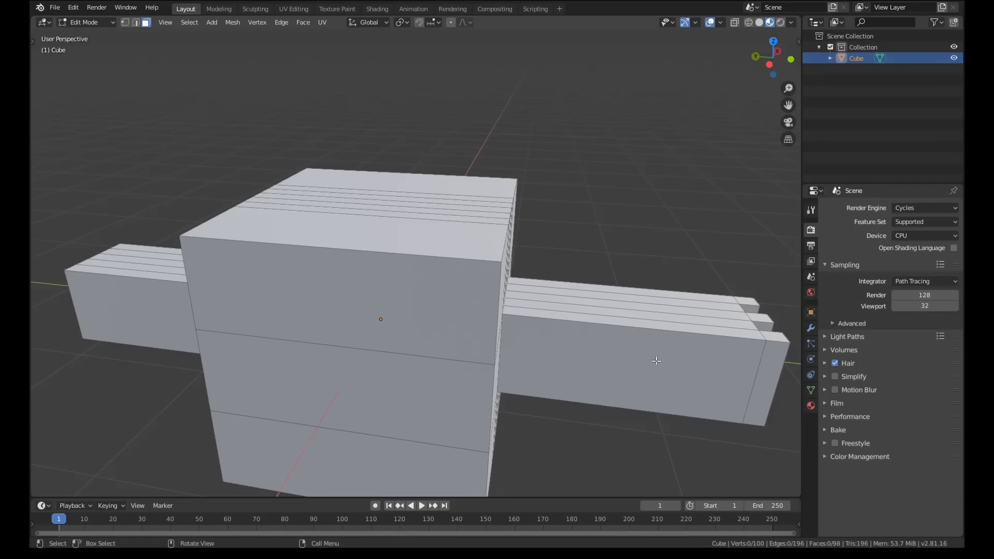
{"action": "mouse_move", "coordinate": [544, 290]}
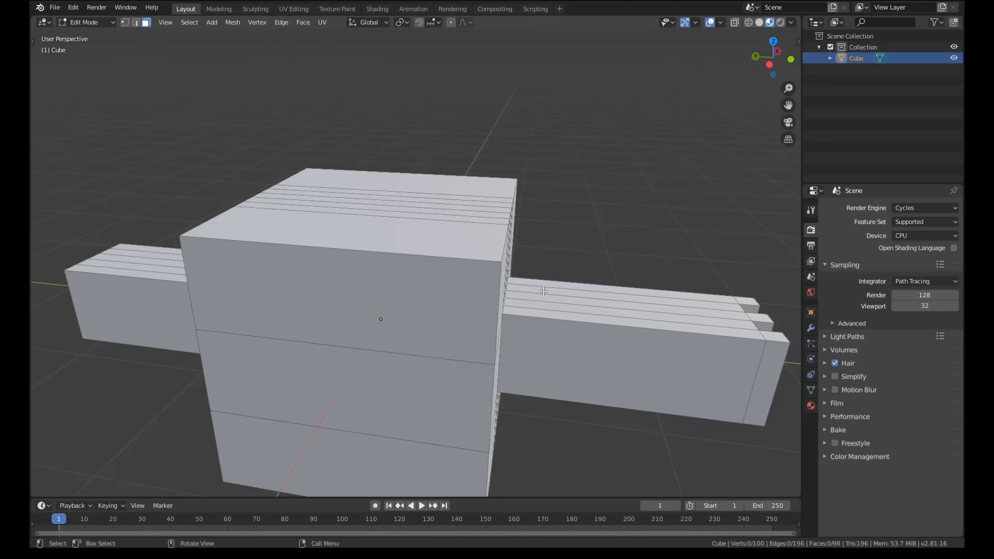
{"action": "mouse_move", "coordinate": [465, 249]}
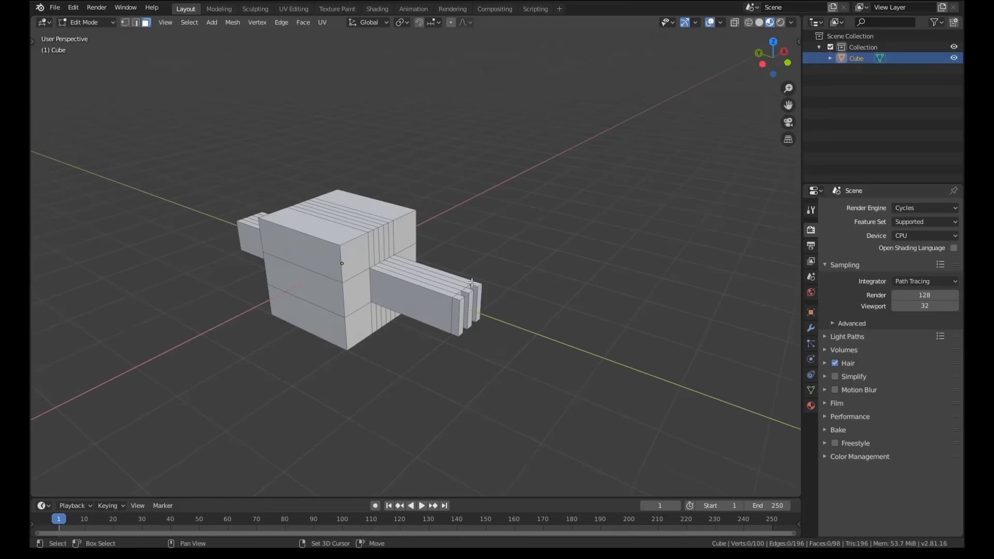
Step: Add a world-aligned plane beside the cube and loop cut it into five vertical strips
{"action": "left_click", "coordinate": [176, 22]}
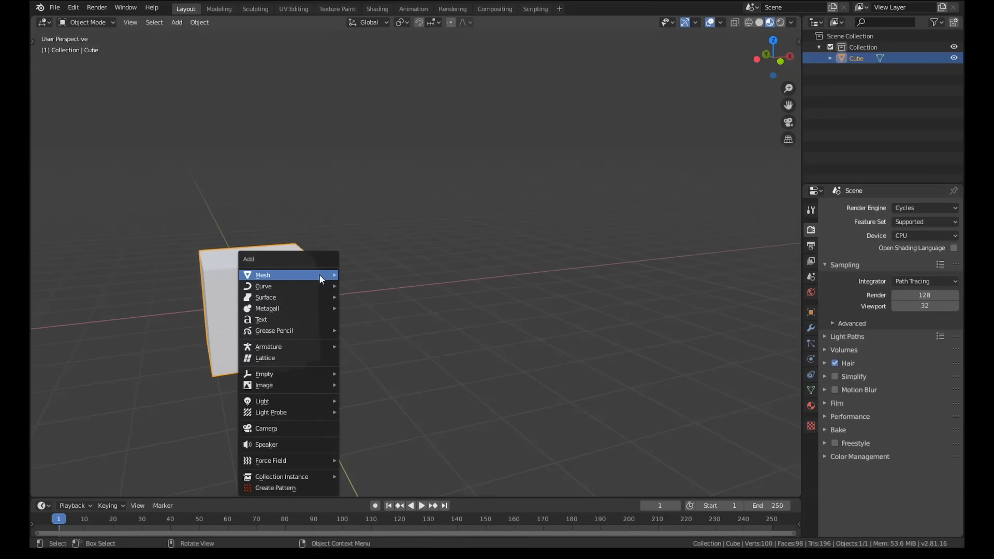
{"action": "left_click", "coordinate": [262, 275]}
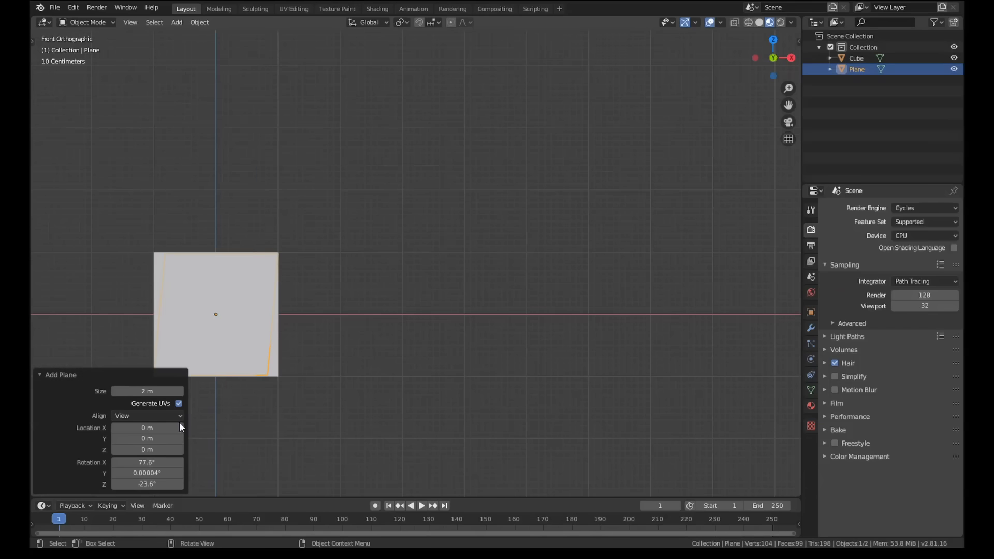
{"action": "left_click", "coordinate": [147, 416]}
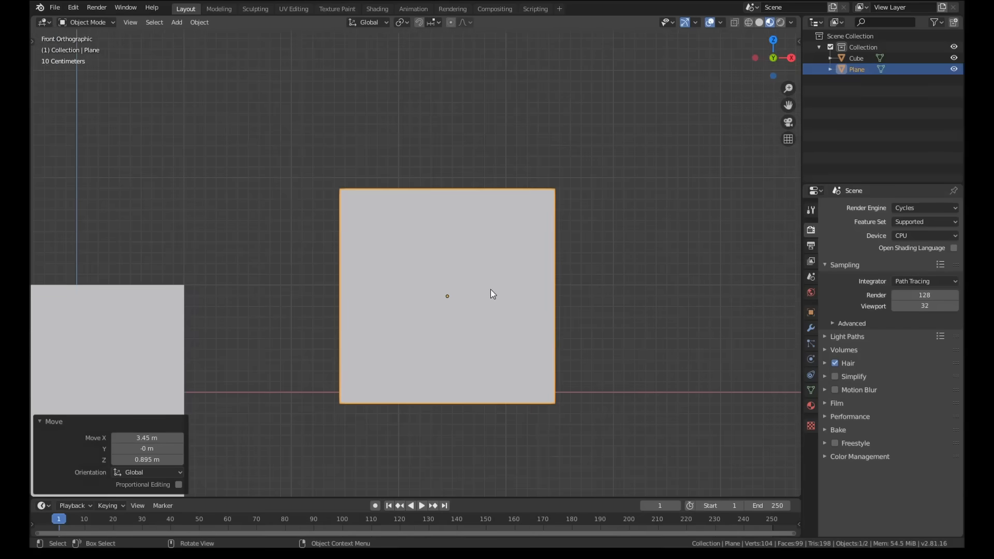
{"action": "key", "text": "Tab"}
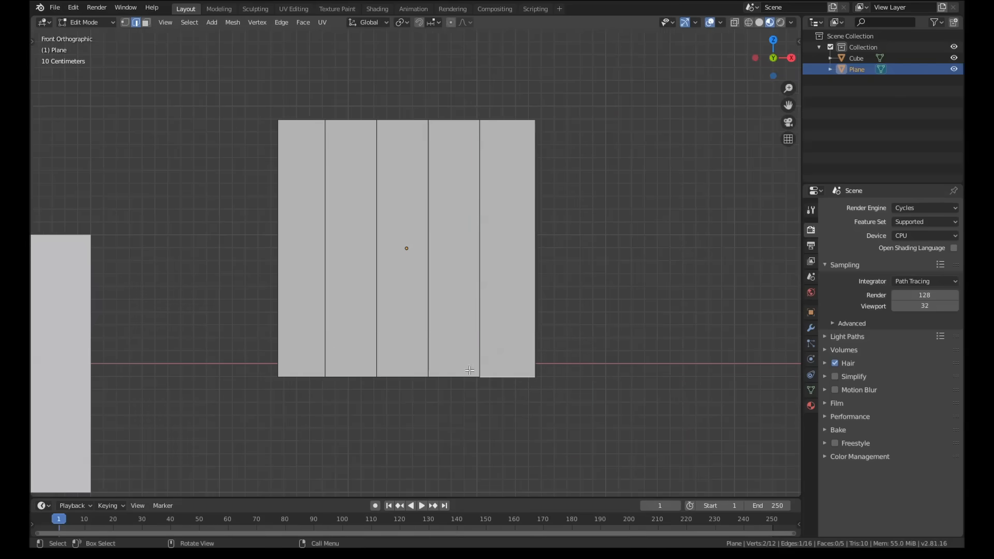
Step: Raise the plane's bottom edges and extrude a new row of faces below them
{"action": "left_click", "coordinate": [386, 374]}
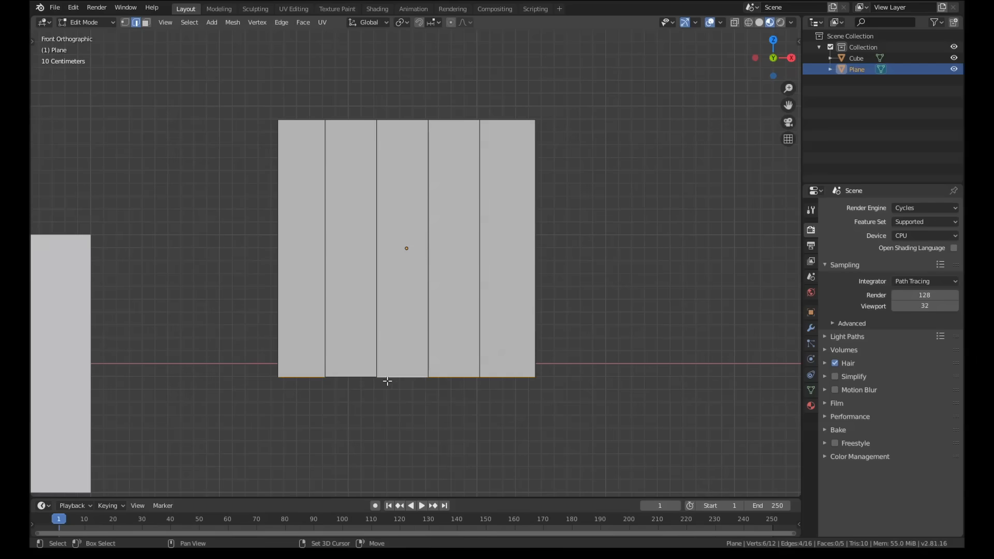
{"action": "key", "text": "g"}
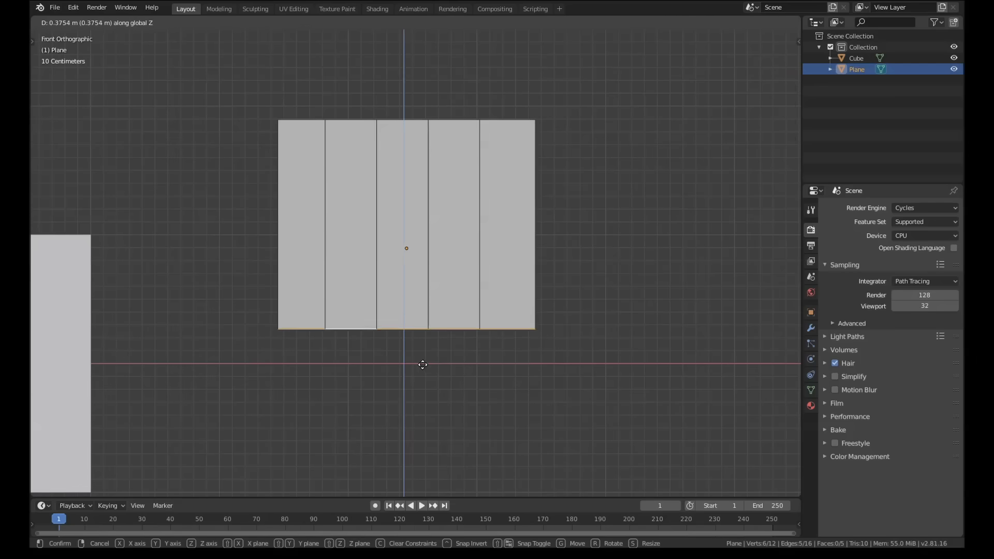
{"action": "left_click", "coordinate": [423, 364]}
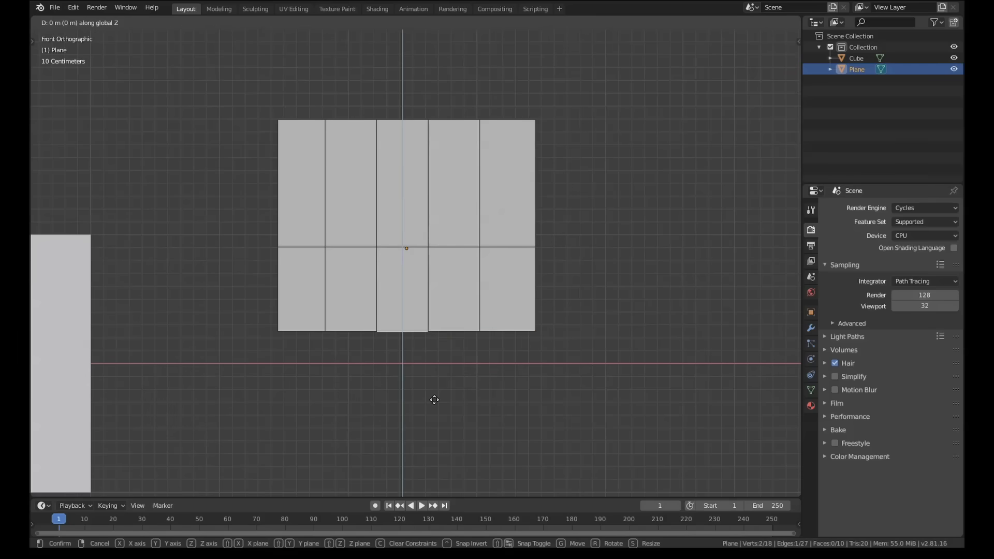
{"action": "left_click", "coordinate": [436, 356]}
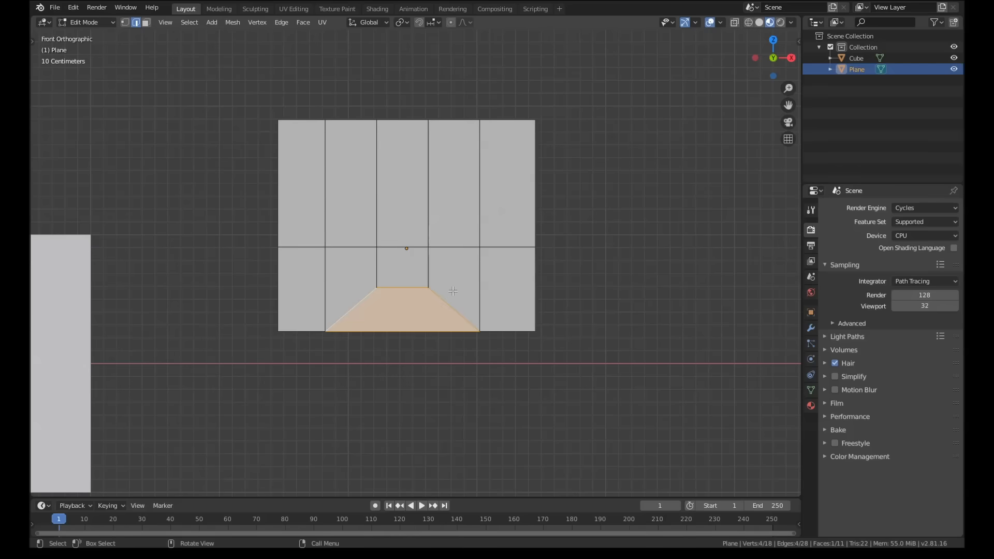
{"action": "mouse_move", "coordinate": [474, 318]}
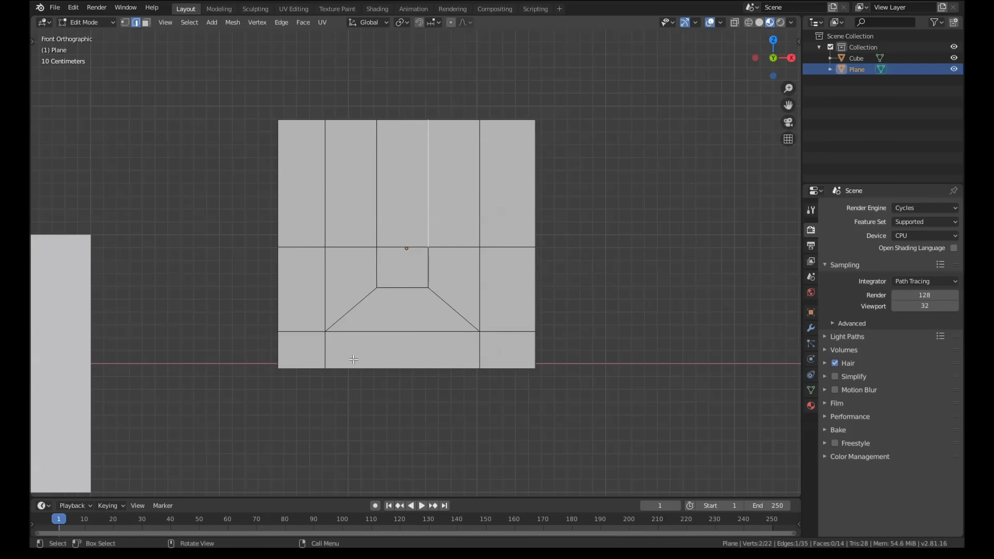
{"action": "mouse_move", "coordinate": [426, 371]}
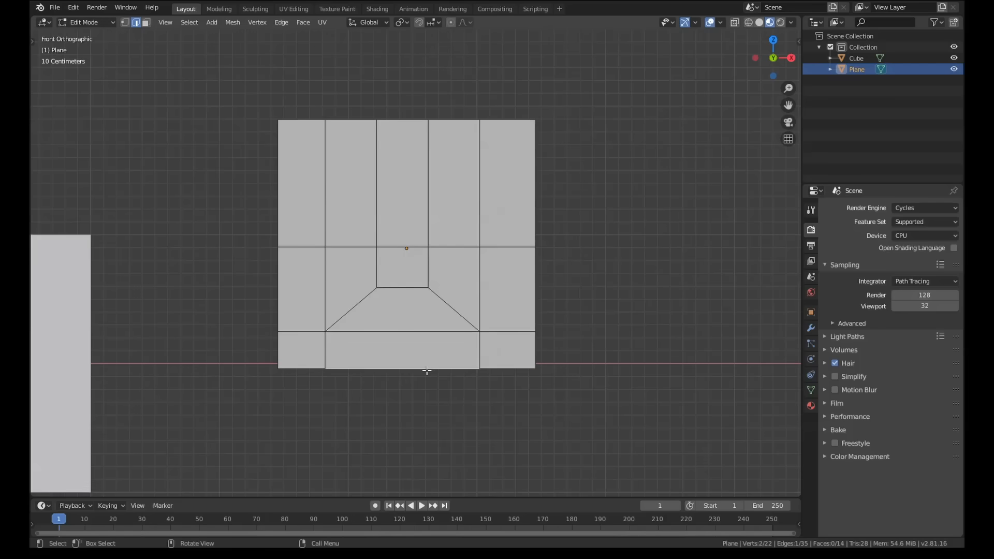
Step: Taper the lower middle vertices inward and extrude another row for the 5→3→1 reduction
{"action": "key", "text": "s"}
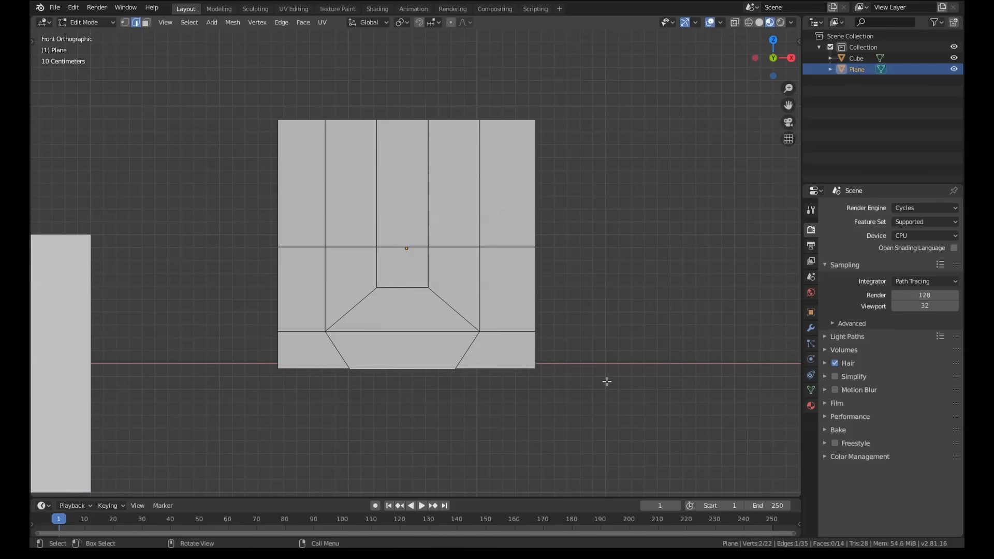
{"action": "key", "text": "s"}
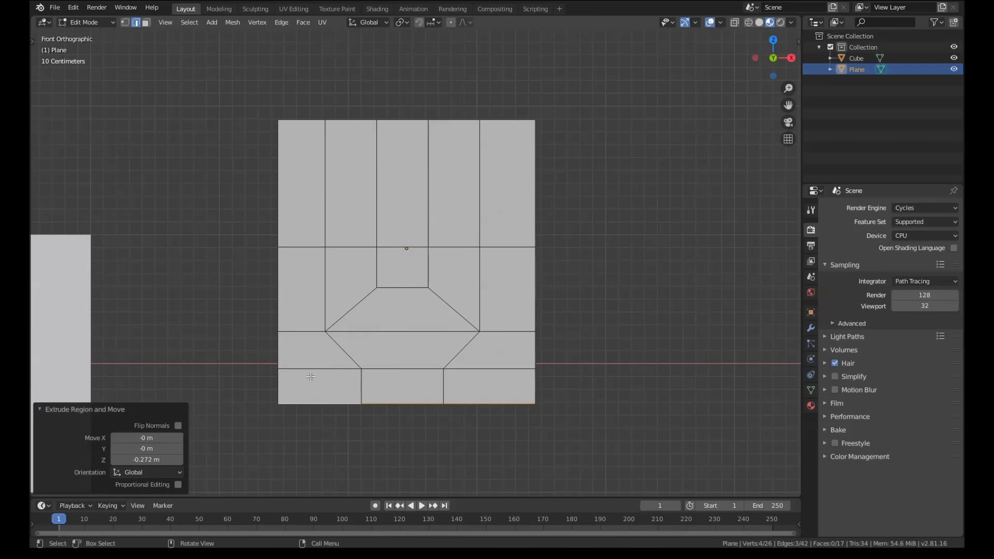
{"action": "scroll", "scroll_direction": "down", "scroll_amount": 3}
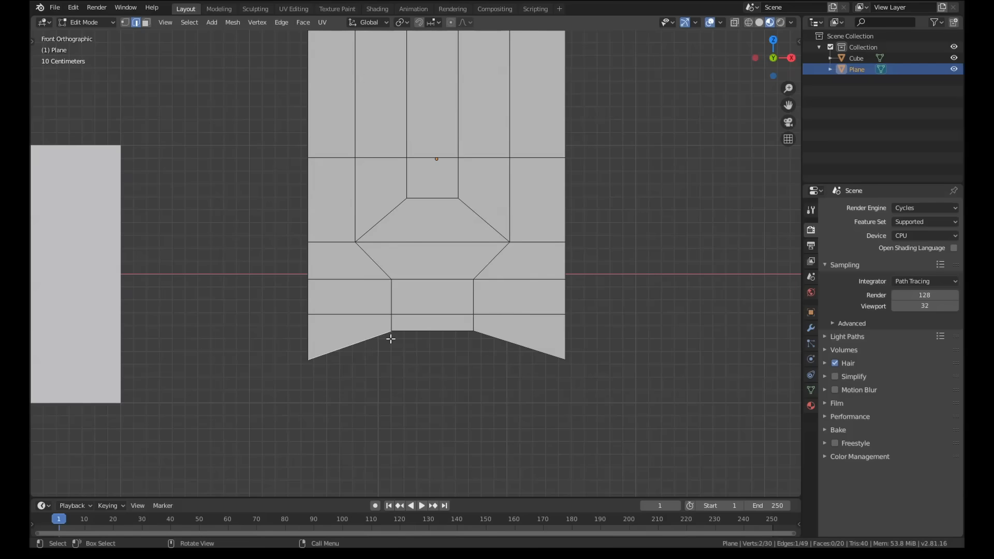
{"action": "left_click", "coordinate": [391, 335]}
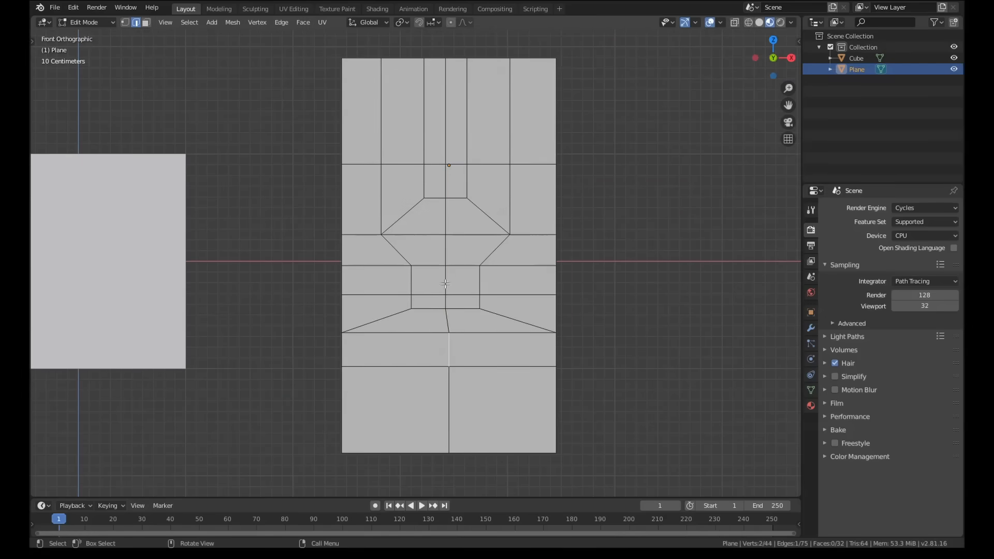
Step: Dissolve the middle edge into two diagonally joined faces and extend the plane's bottom downward
{"action": "left_click", "coordinate": [448, 159]}
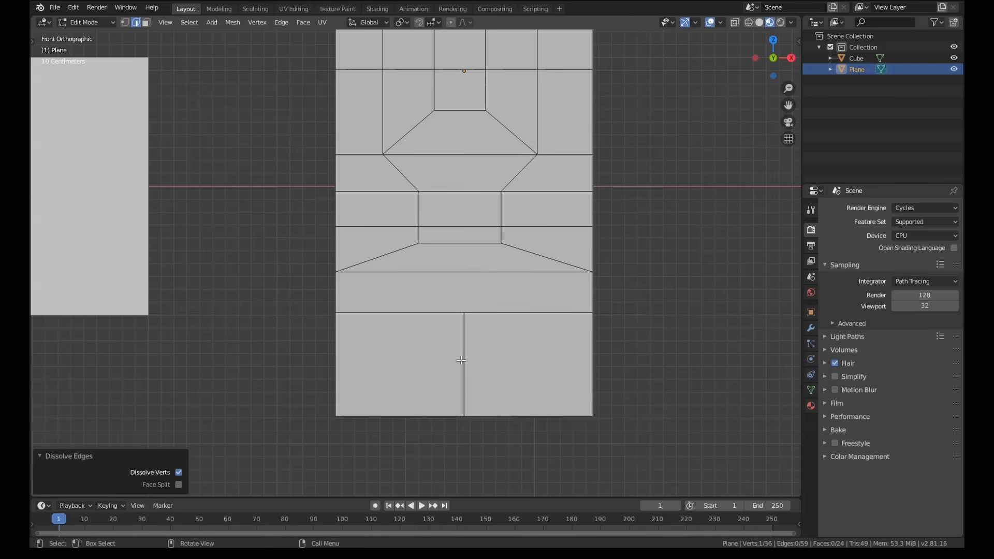
{"action": "mouse_move", "coordinate": [500, 371]}
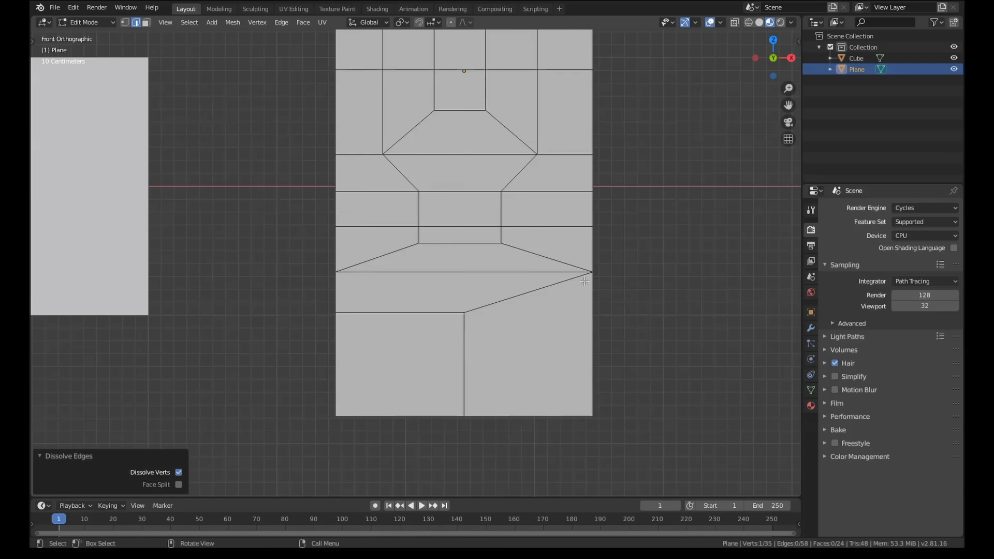
{"action": "key", "text": "h"}
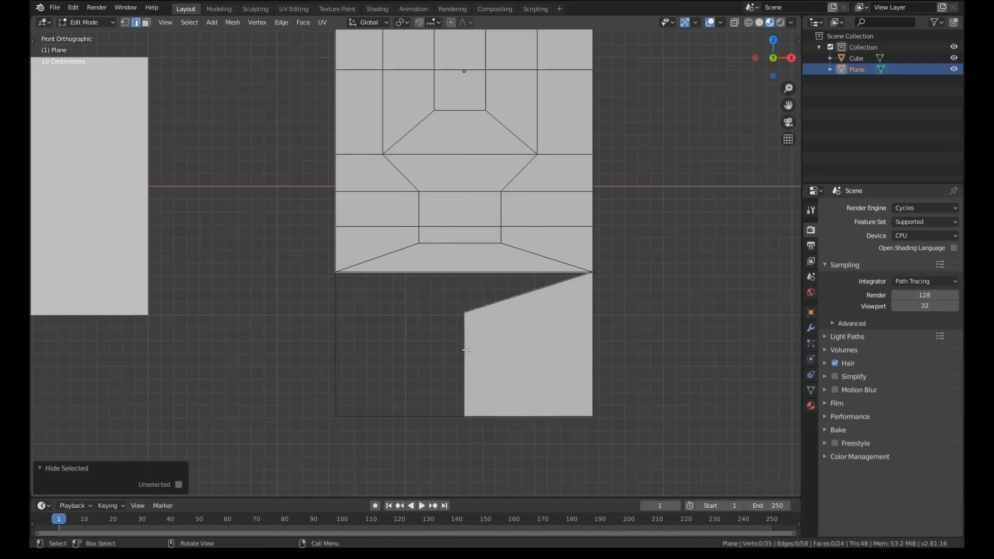
{"action": "key", "text": "g"}
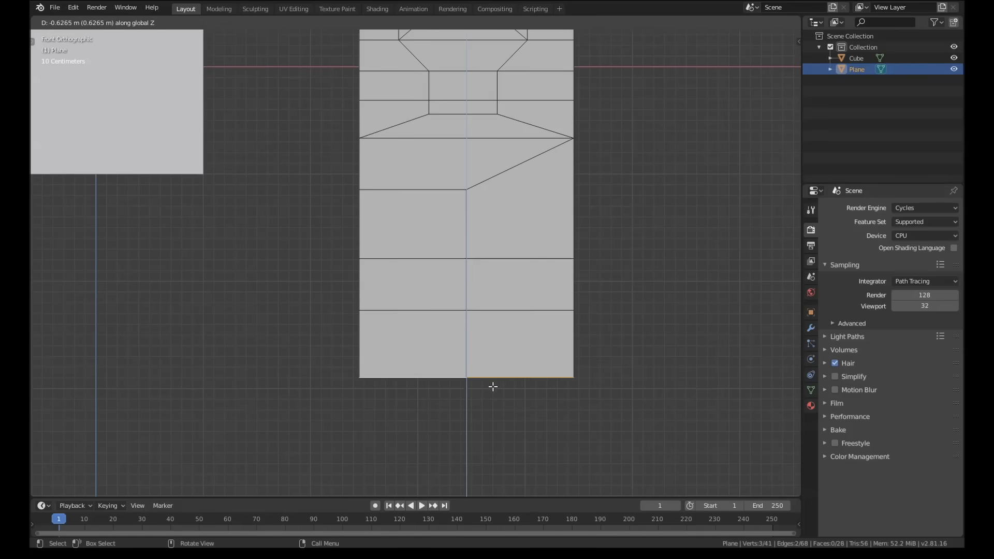
Step: Confirm the extrusion, insert a vertical edge loop and dissolve its unwanted upper edges
{"action": "left_click", "coordinate": [466, 394]}
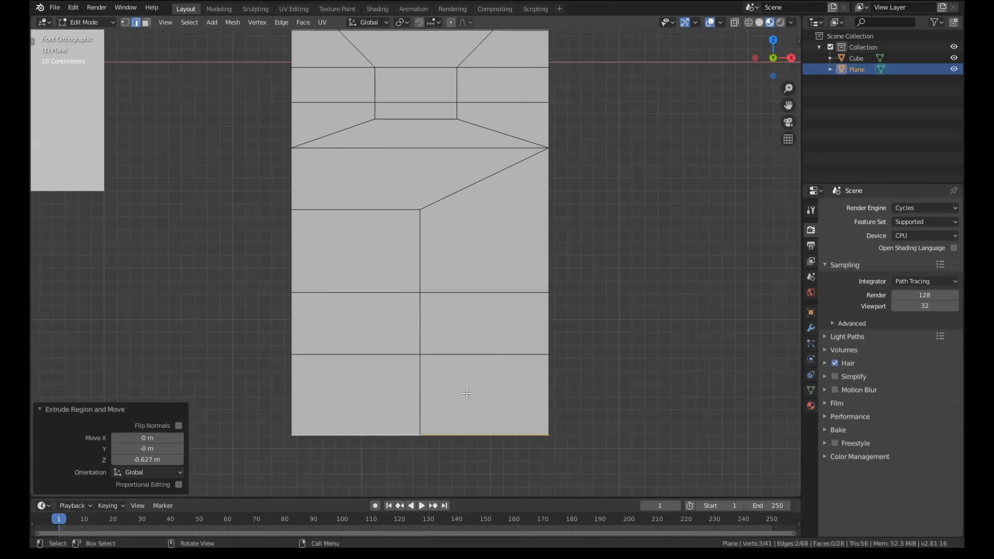
{"action": "key", "text": "ctrl+r"}
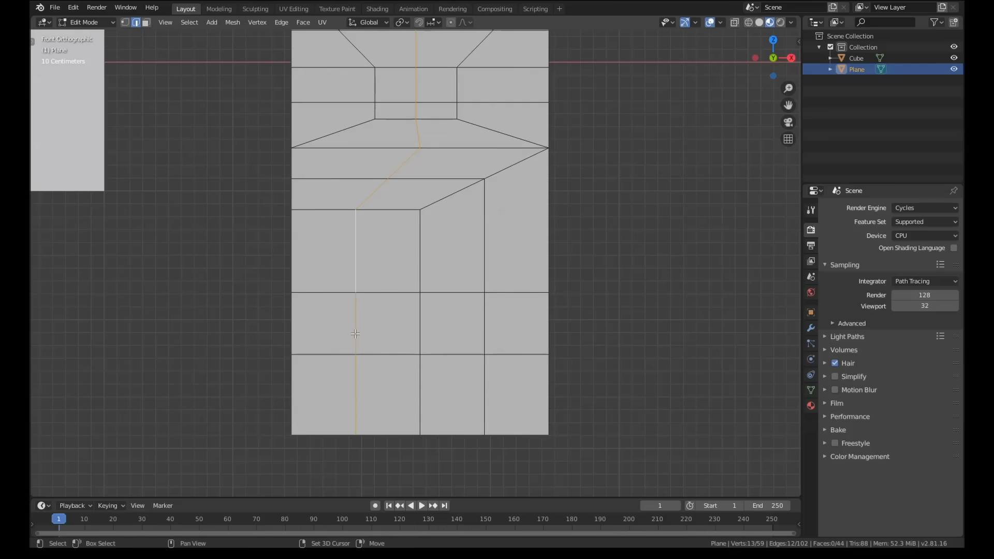
{"action": "key", "text": "x"}
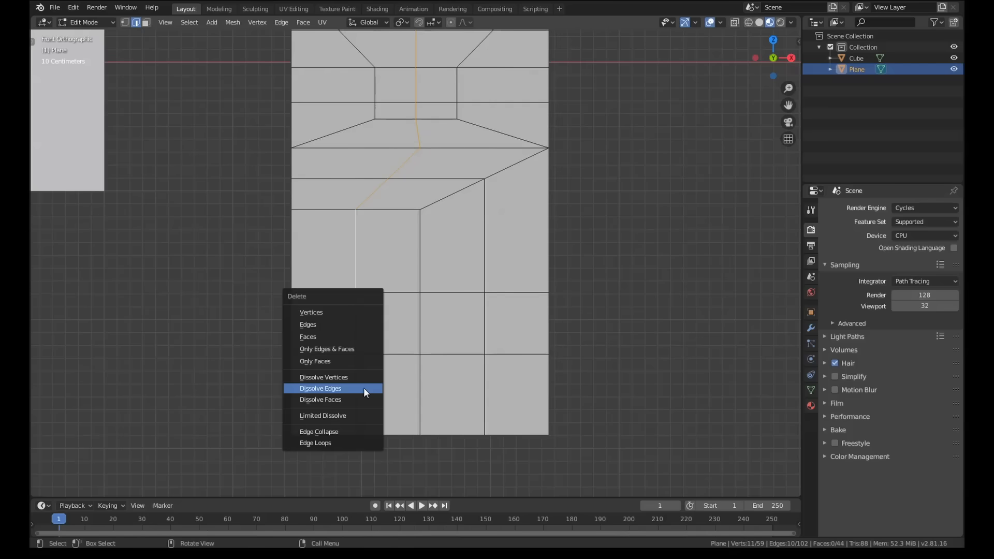
{"action": "left_click", "coordinate": [320, 389]}
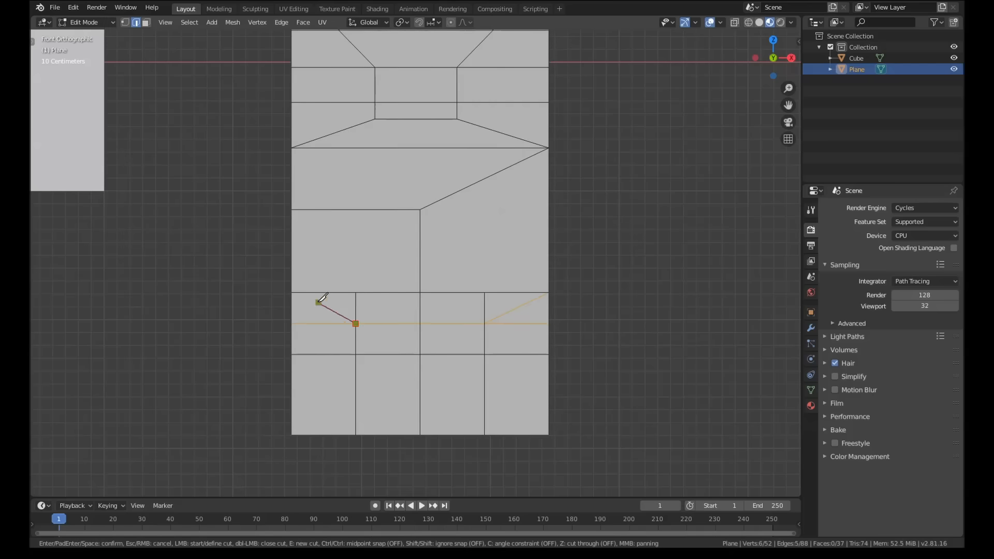
{"action": "mouse_move", "coordinate": [293, 292]}
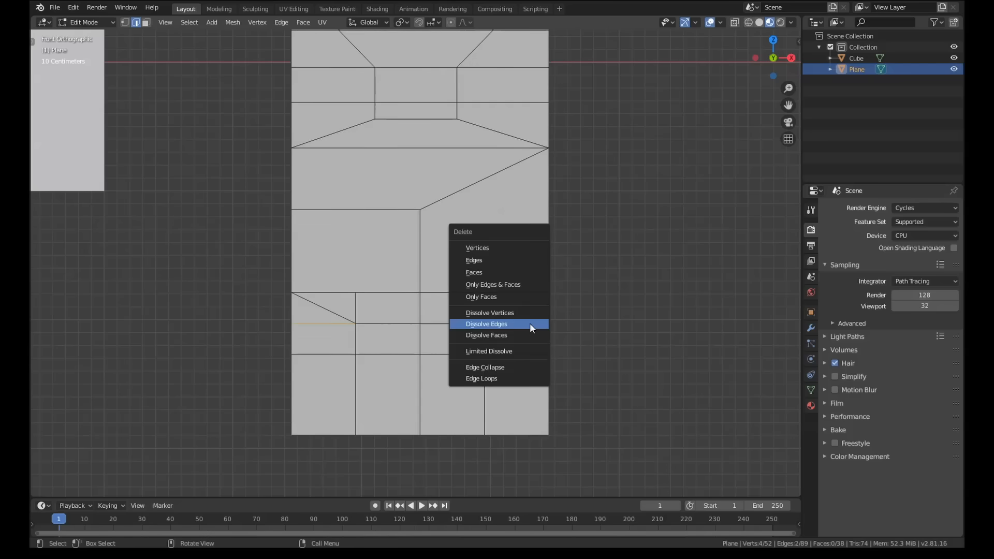
Step: Dissolve the leftover horizontal edge and knife the wedge faces into the final four-face branch
{"action": "left_click", "coordinate": [487, 323]}
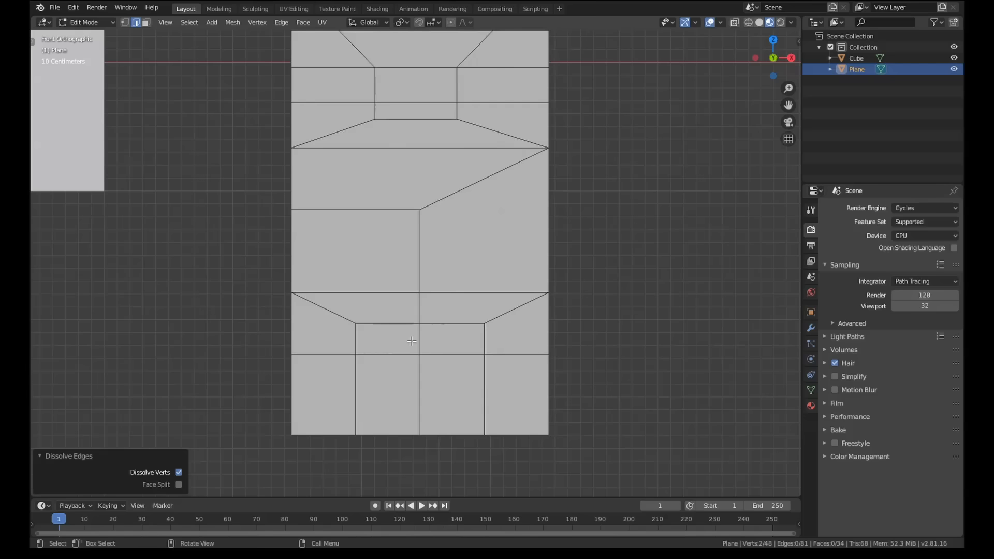
{"action": "left_click", "coordinate": [355, 307]}
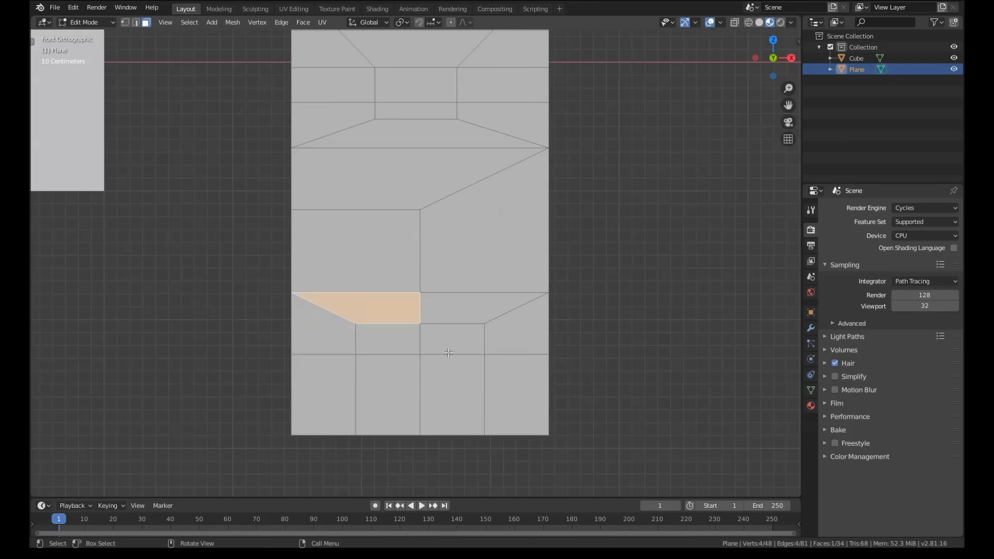
{"action": "left_click", "coordinate": [516, 327]}
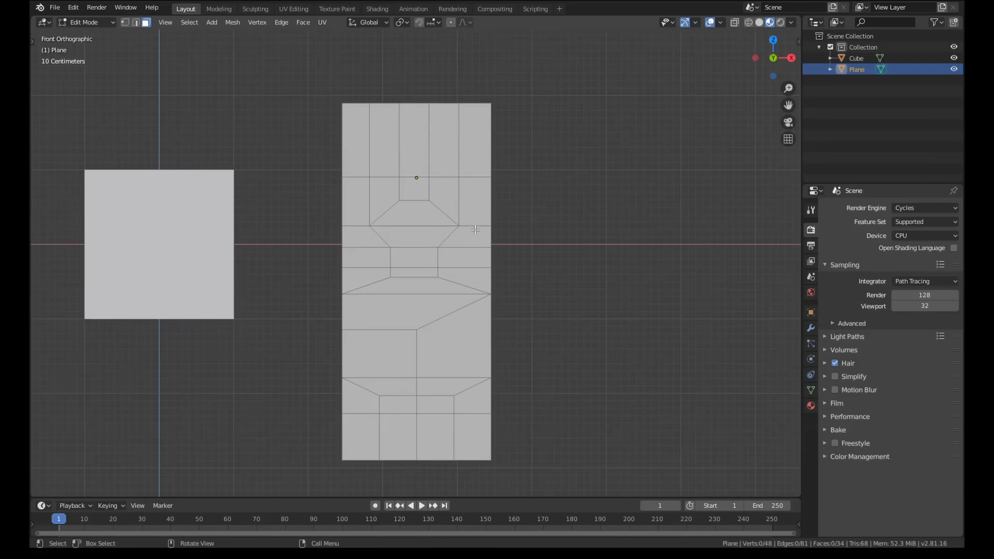
{"action": "mouse_move", "coordinate": [368, 327]}
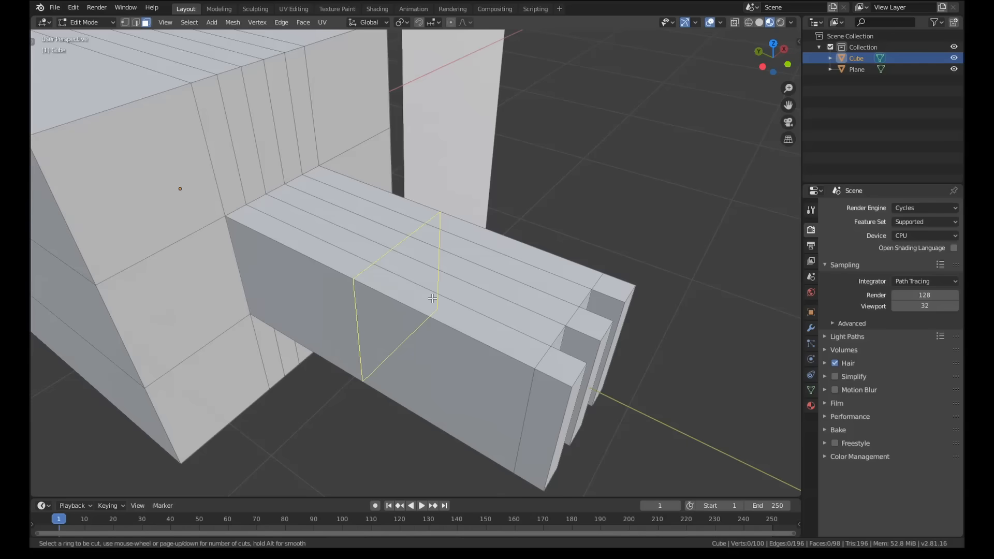
Step: Loop cut across the cube's arm and dissolve two sets of its lengthwise edges
{"action": "left_click", "coordinate": [433, 298]}
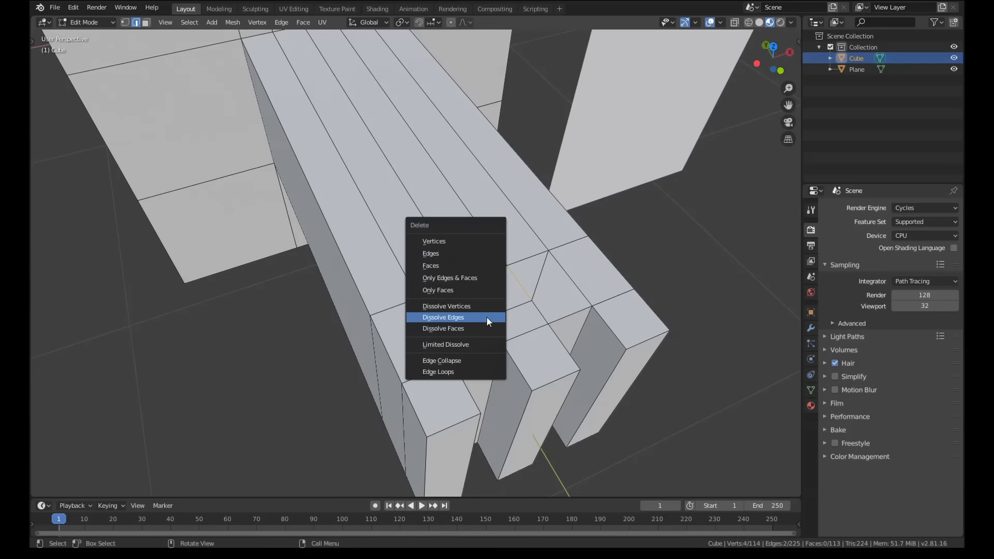
{"action": "left_click", "coordinate": [442, 317]}
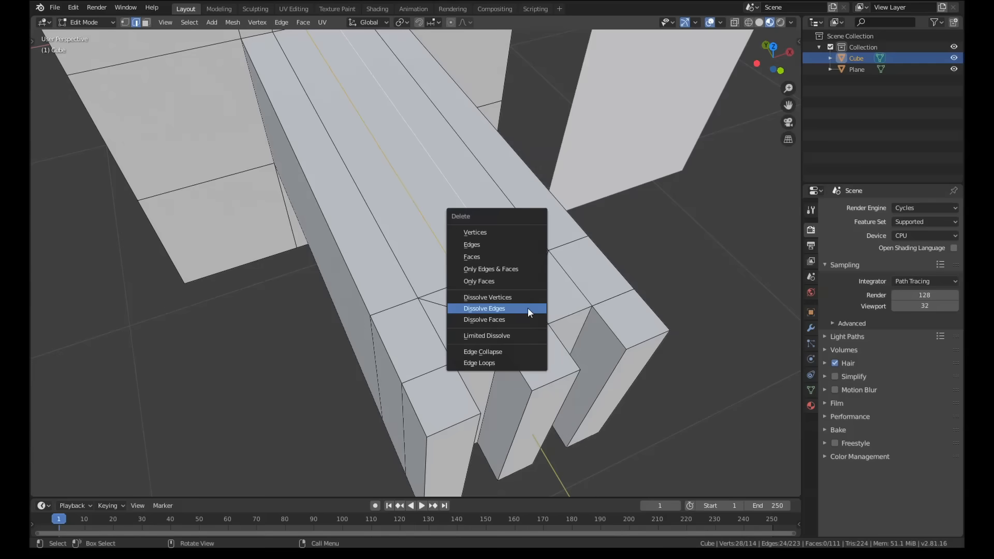
{"action": "left_click", "coordinate": [484, 309]}
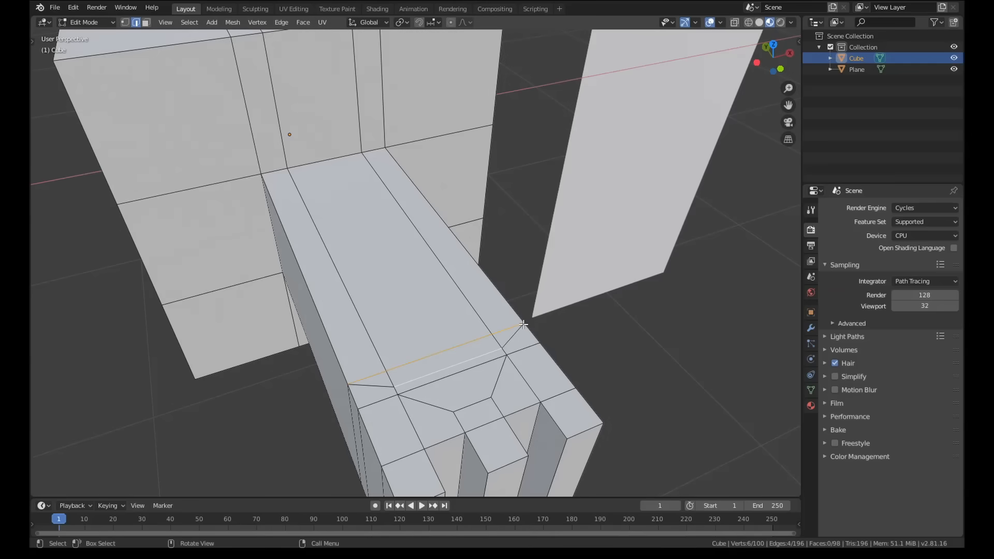
Step: Dissolve the remaining top and lengthwise edges, check in Object Mode, and resume editing
{"action": "left_click", "coordinate": [478, 360]}
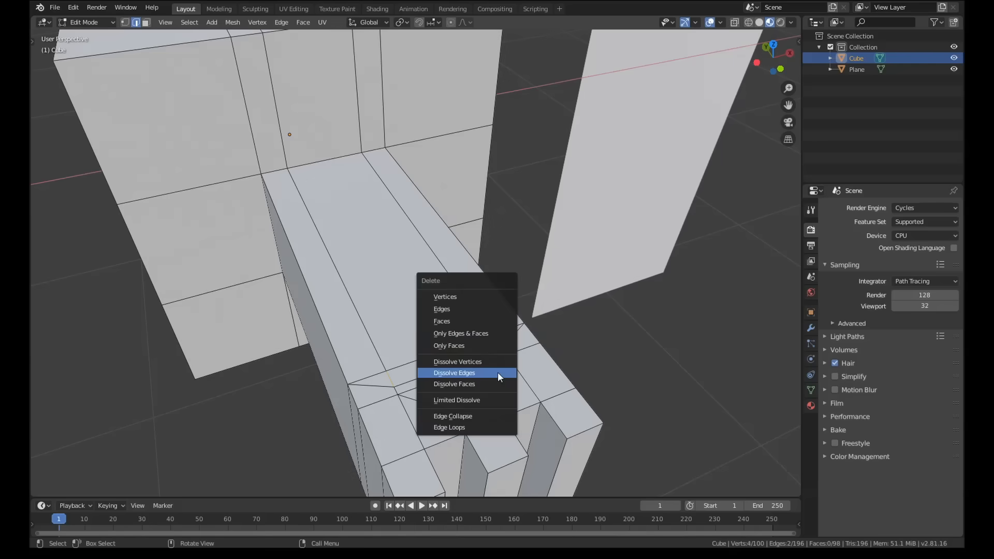
{"action": "left_click", "coordinate": [454, 373]}
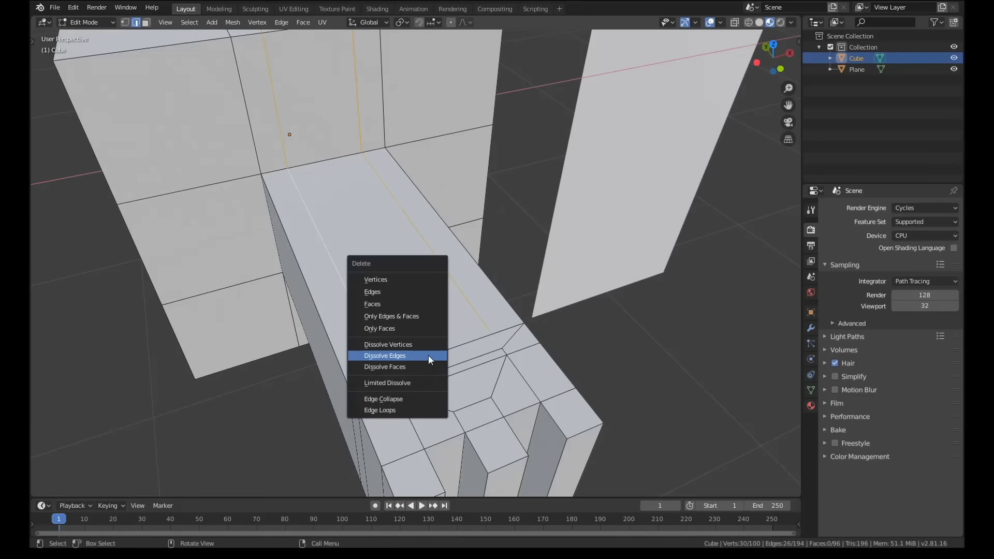
{"action": "left_click", "coordinate": [385, 355]}
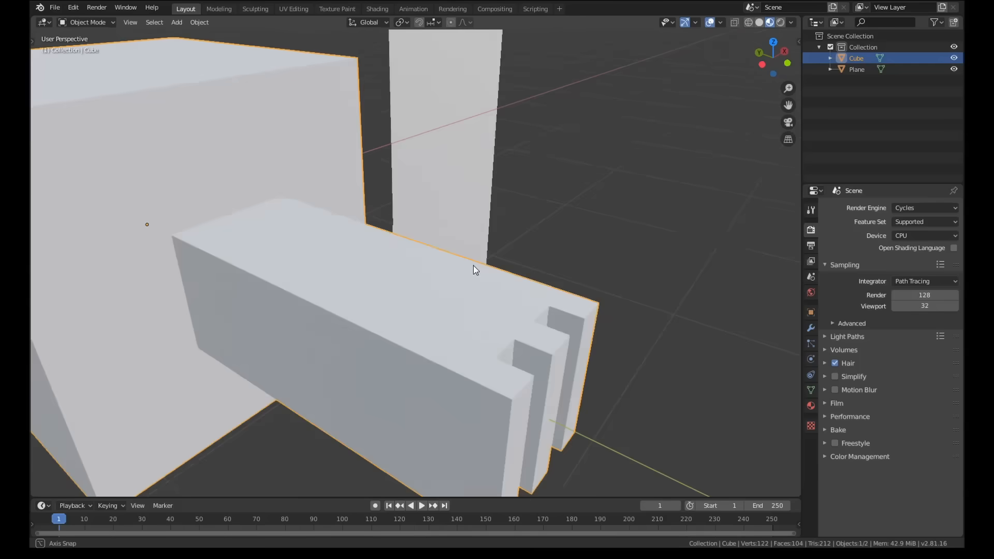
{"action": "key", "text": "Tab"}
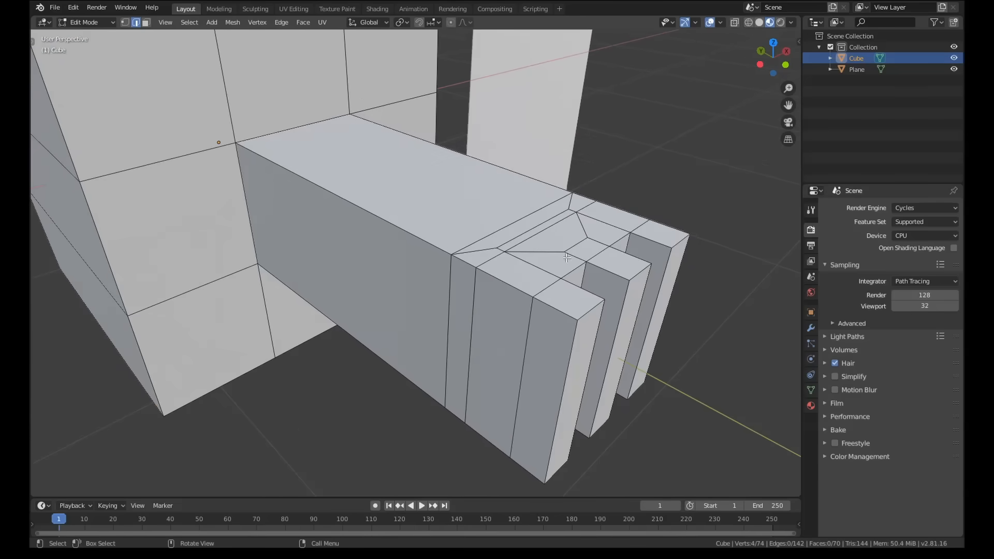
{"action": "mouse_move", "coordinate": [479, 184]}
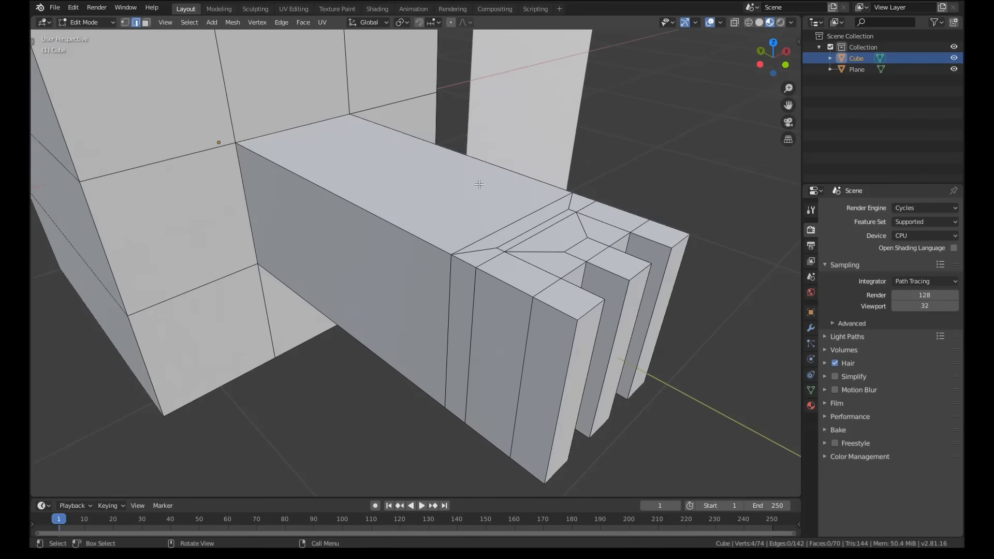